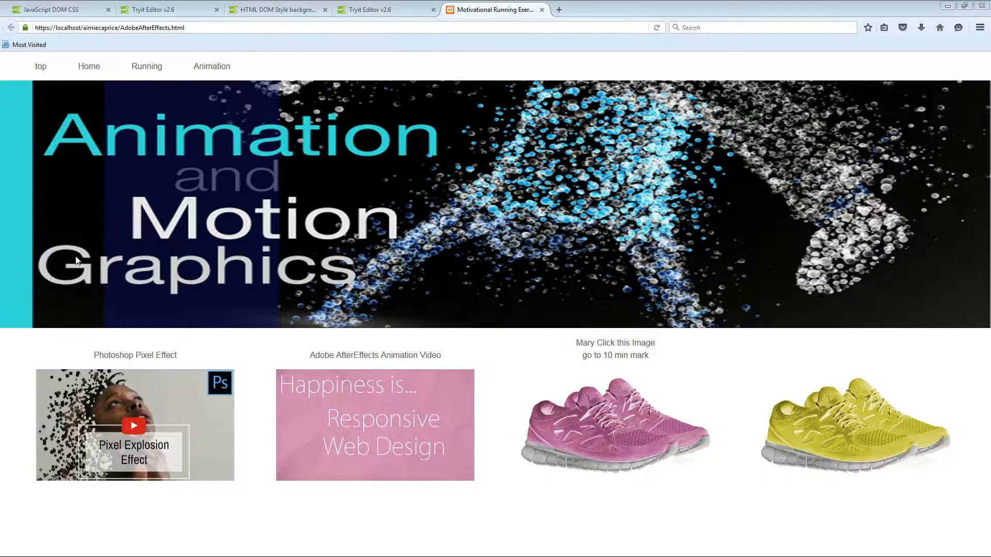
{"action": "mouse_move", "coordinate": [178, 431]}
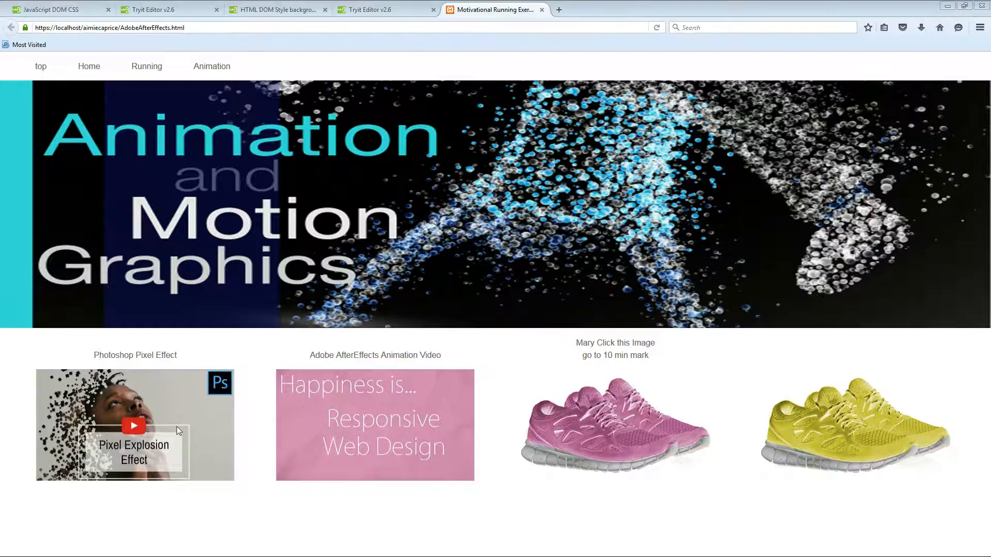
Load the Pixel Explosion video twice, then the Responsive Web Design video via thumbnails
{"action": "left_click", "coordinate": [133, 425]}
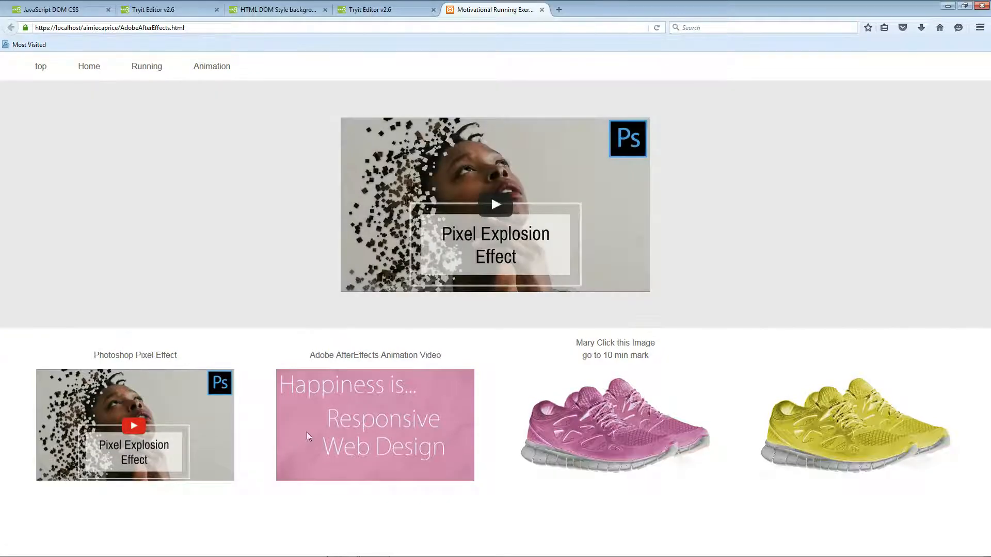
{"action": "mouse_move", "coordinate": [217, 259]}
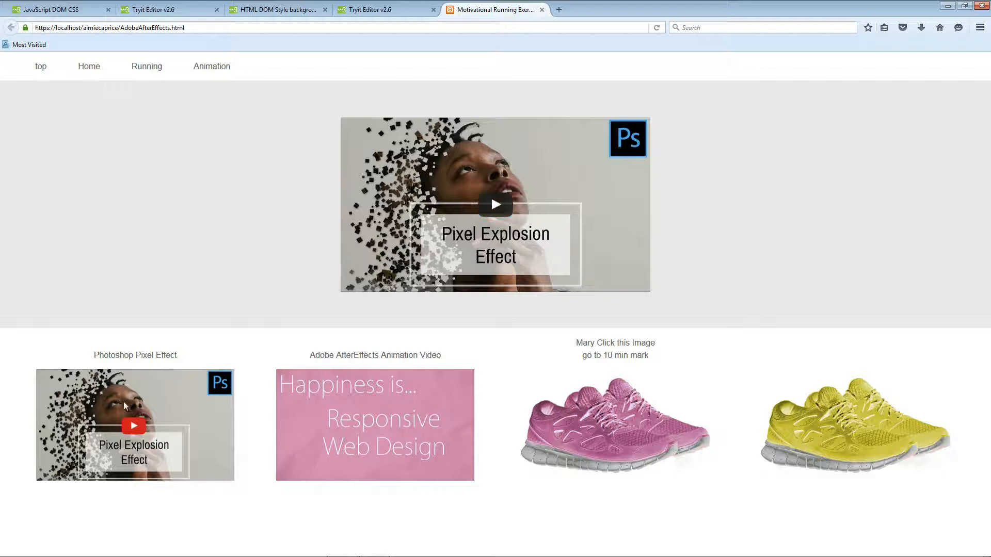
{"action": "mouse_move", "coordinate": [480, 164]}
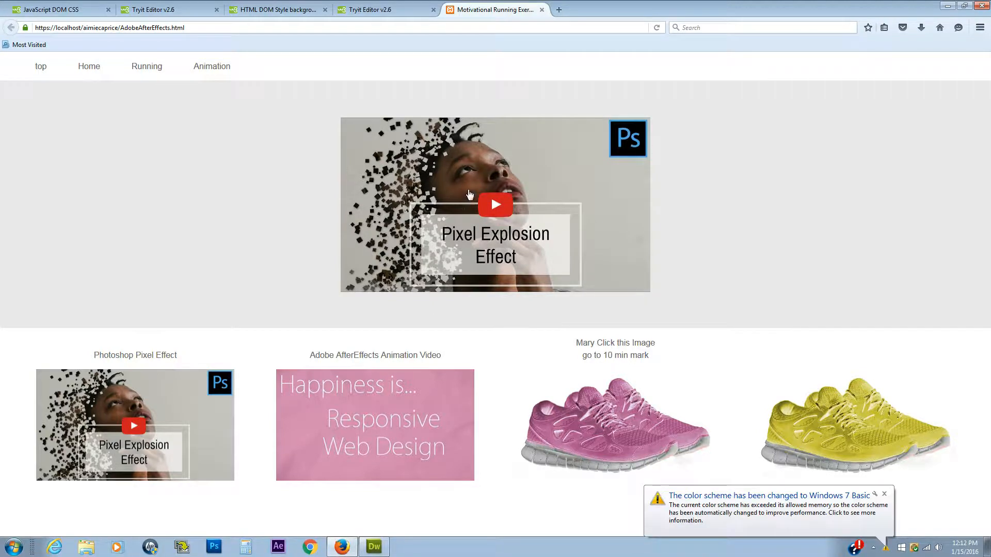
{"action": "mouse_move", "coordinate": [511, 202]}
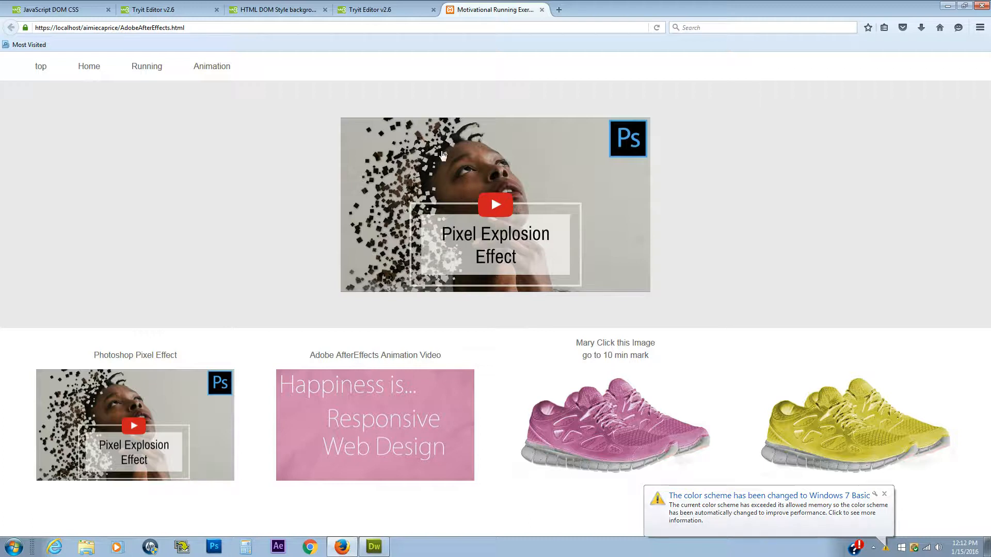
{"action": "mouse_move", "coordinate": [27, 166]}
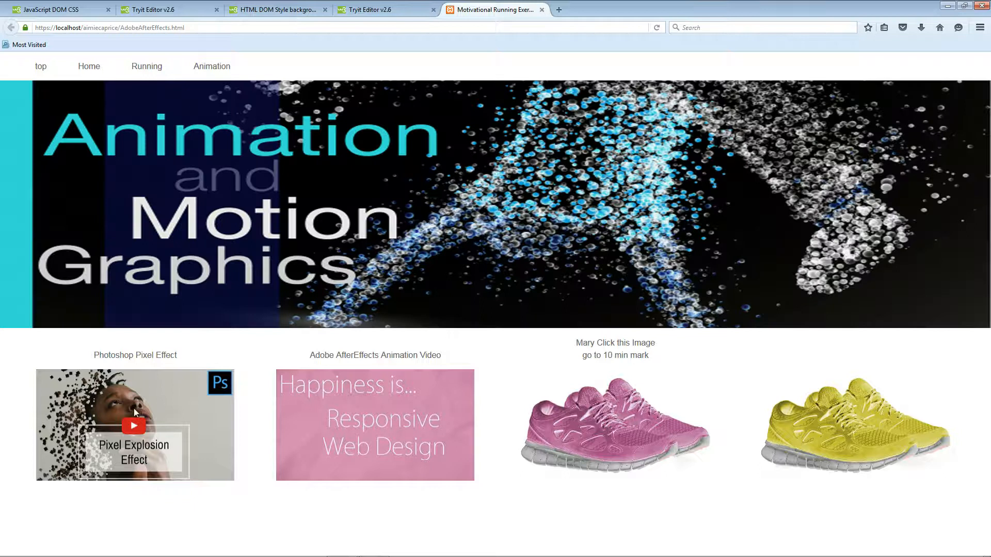
{"action": "left_click", "coordinate": [134, 425]}
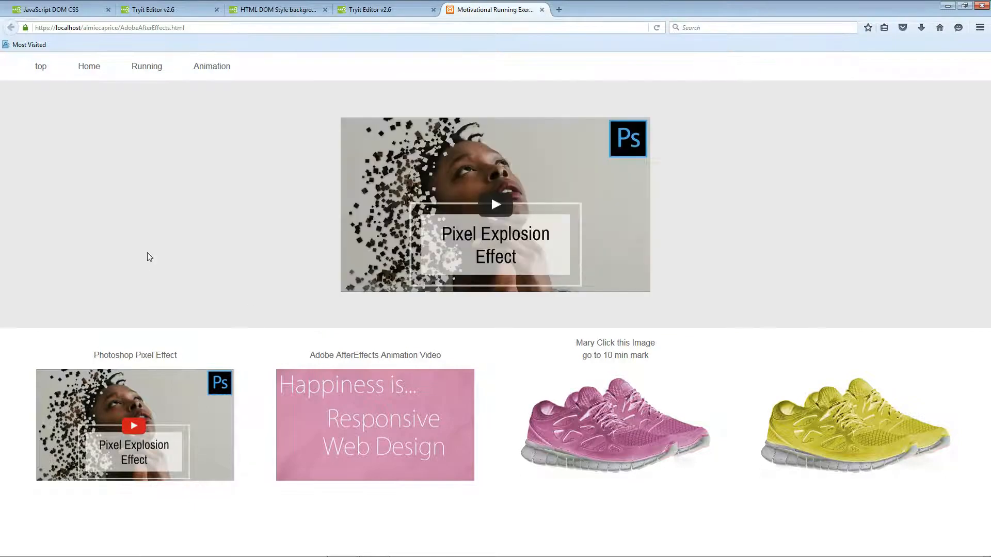
{"action": "mouse_move", "coordinate": [186, 261]}
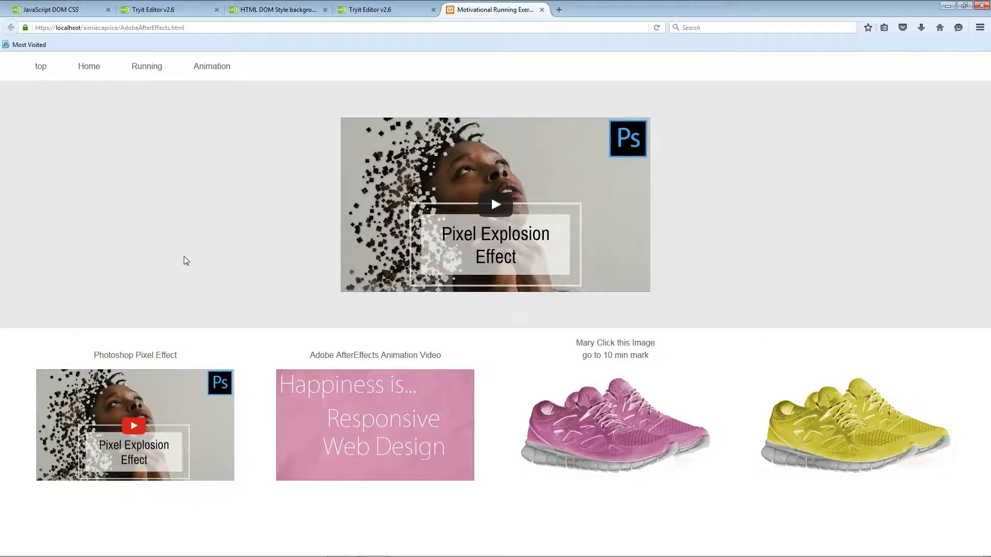
{"action": "mouse_move", "coordinate": [60, 193]}
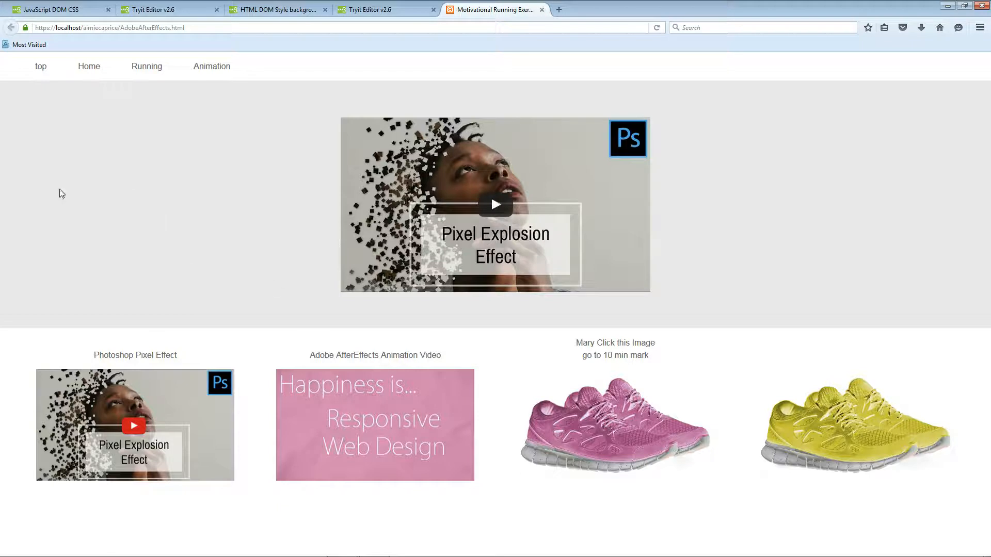
{"action": "mouse_move", "coordinate": [272, 258]}
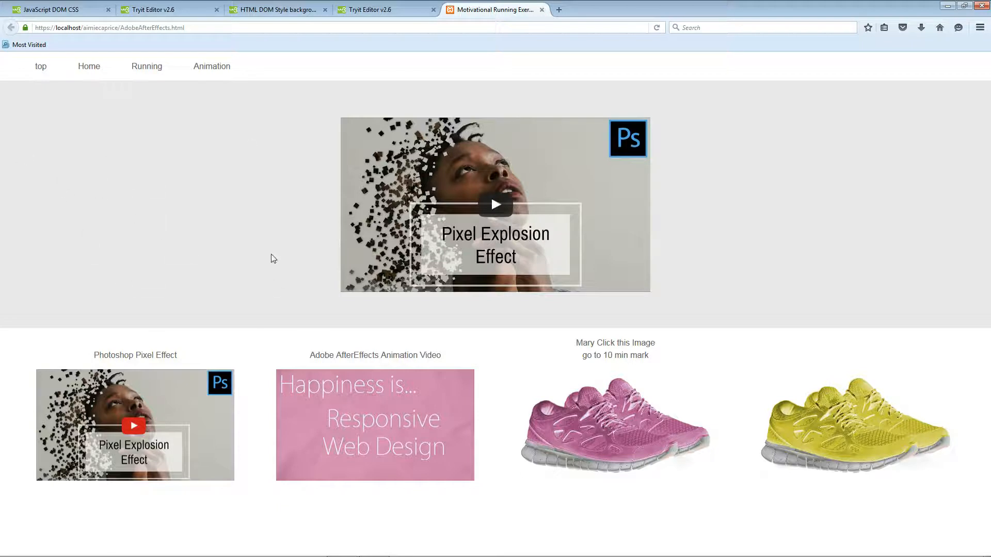
{"action": "mouse_move", "coordinate": [247, 180]}
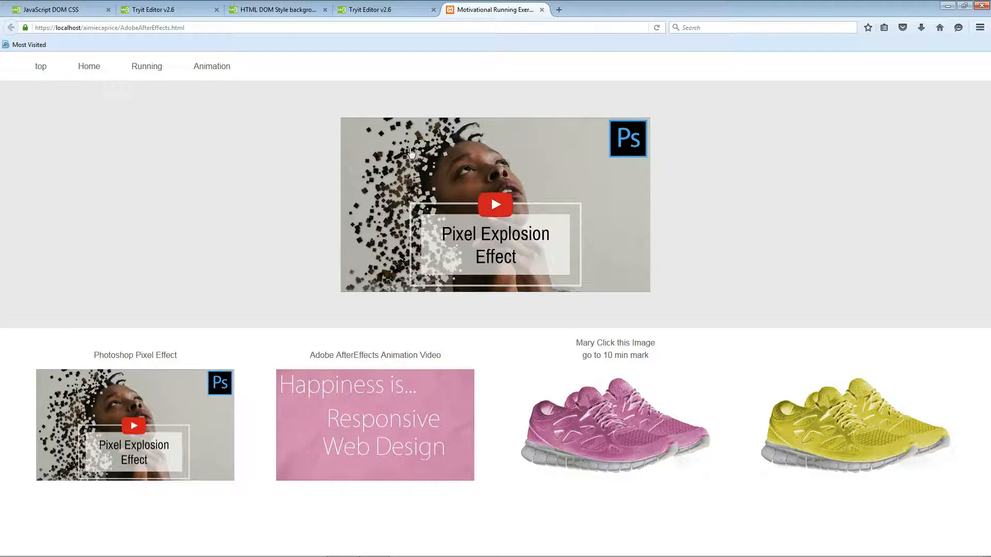
{"action": "mouse_move", "coordinate": [443, 224]}
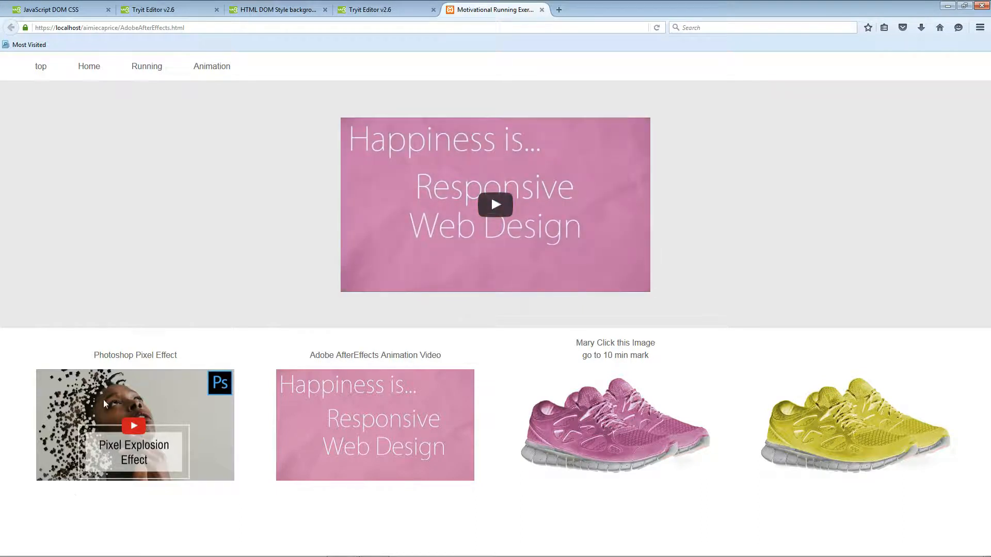
{"action": "left_click", "coordinate": [374, 425]}
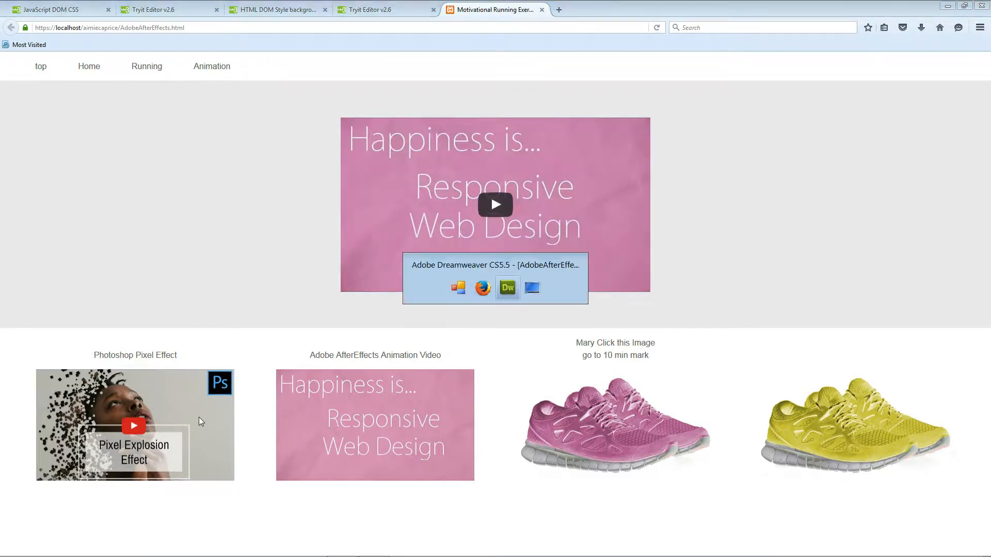
Clean blank lines out of TN1Function and scroll to the backgroundDiv section markup
{"action": "left_click", "coordinate": [507, 288]}
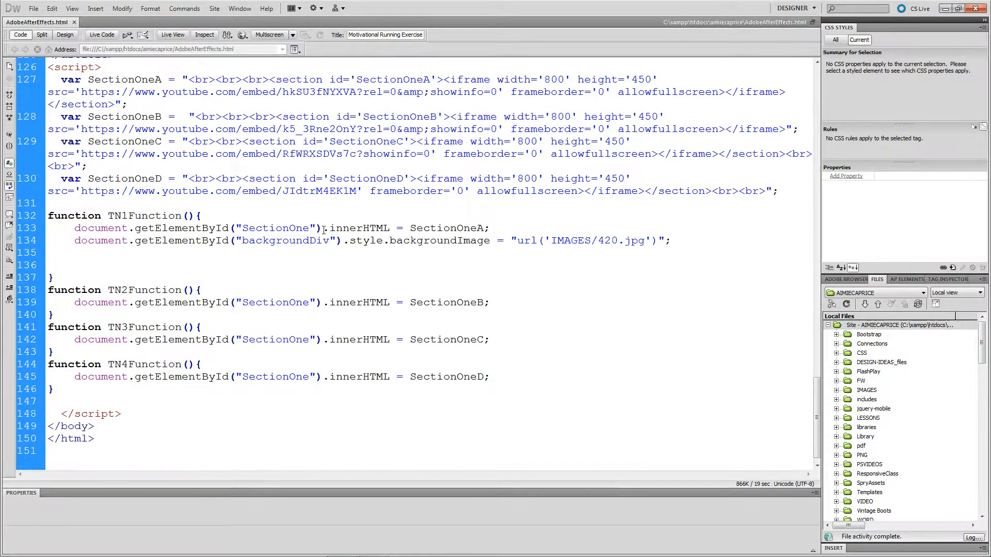
{"action": "left_click", "coordinate": [50, 451]}
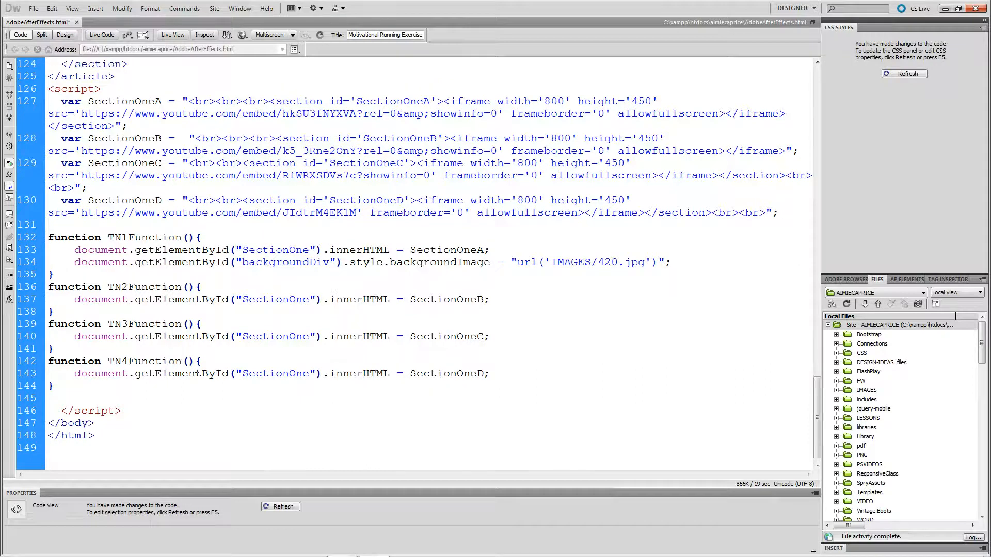
{"action": "left_click", "coordinate": [8, 299]}
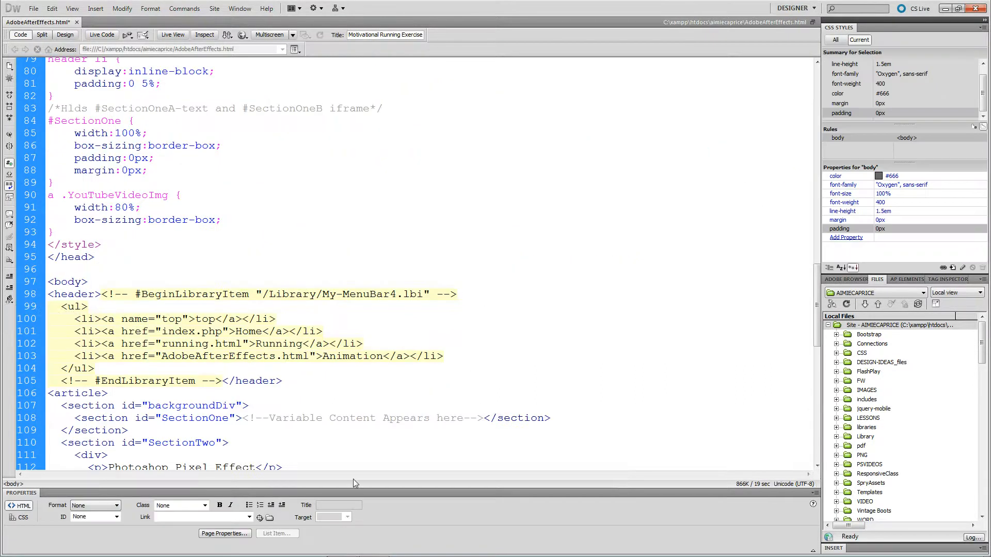
{"action": "scroll", "scroll_direction": "down", "scroll_amount": 3}
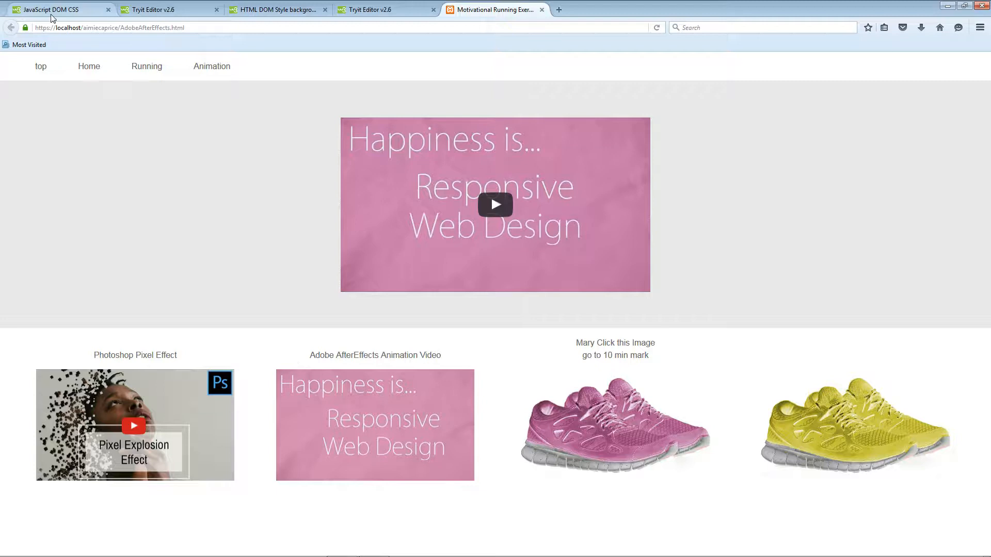
From the DOM CSS tutorial, open the Tryit example changing paragraph colour, font and size
{"action": "left_click", "coordinate": [56, 9]}
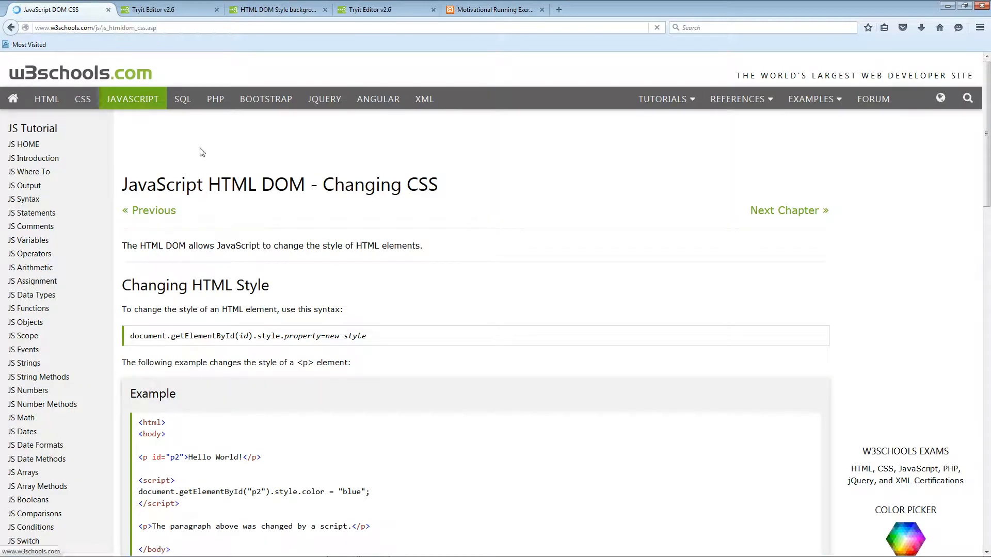
{"action": "scroll", "scroll_direction": "down", "scroll_amount": 3}
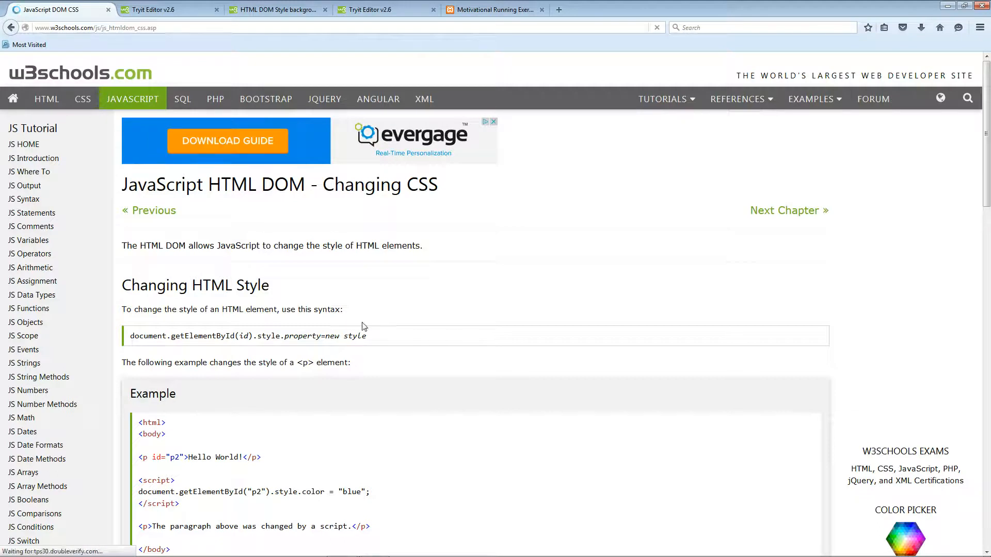
{"action": "left_click", "coordinate": [164, 9]}
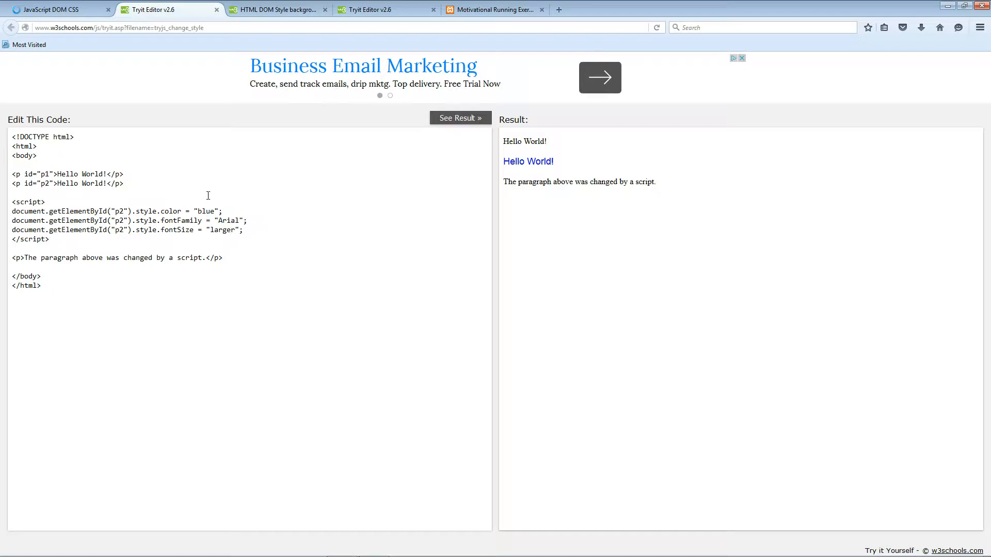
{"action": "mouse_move", "coordinate": [207, 214]}
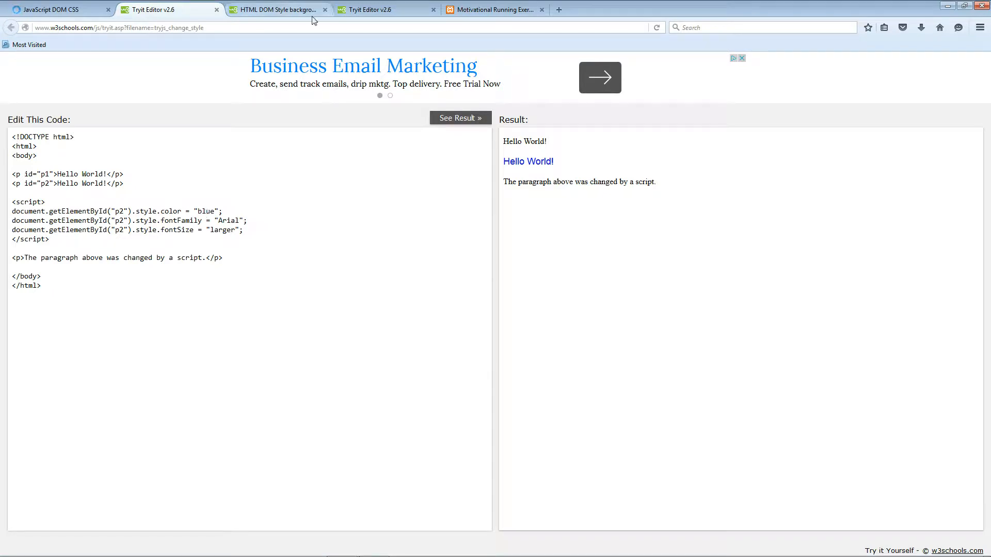
{"action": "mouse_move", "coordinate": [278, 9]}
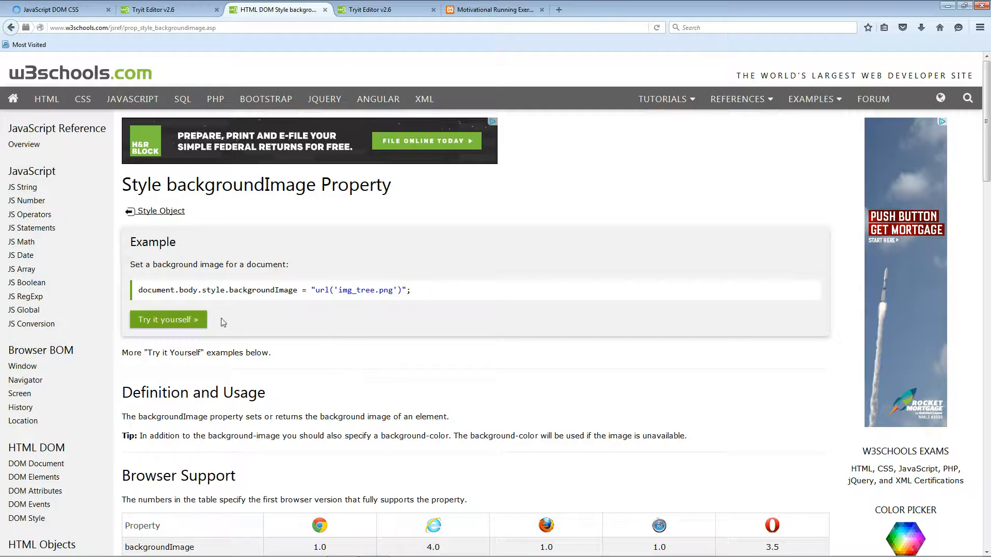
{"action": "mouse_move", "coordinate": [174, 319]}
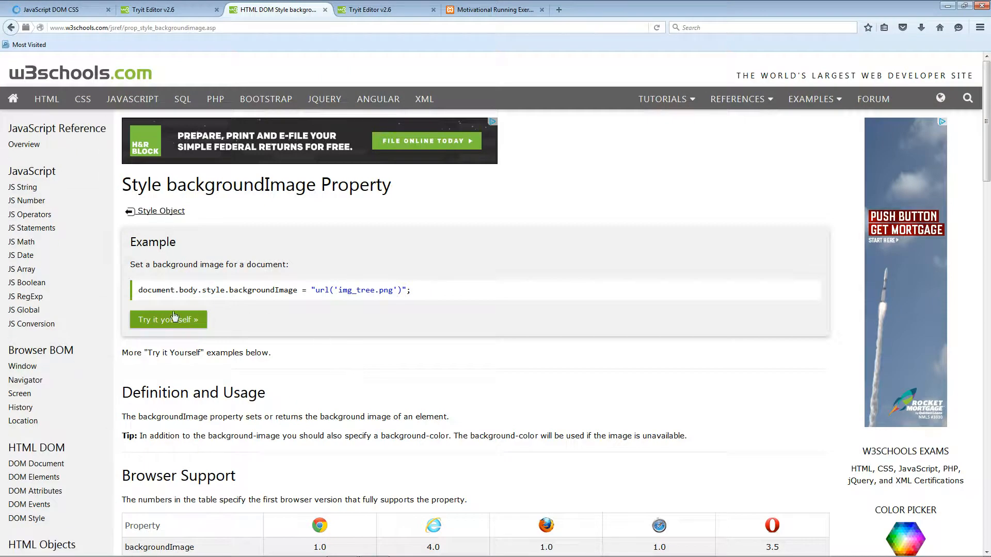
{"action": "scroll", "scroll_direction": "down", "scroll_amount": 3}
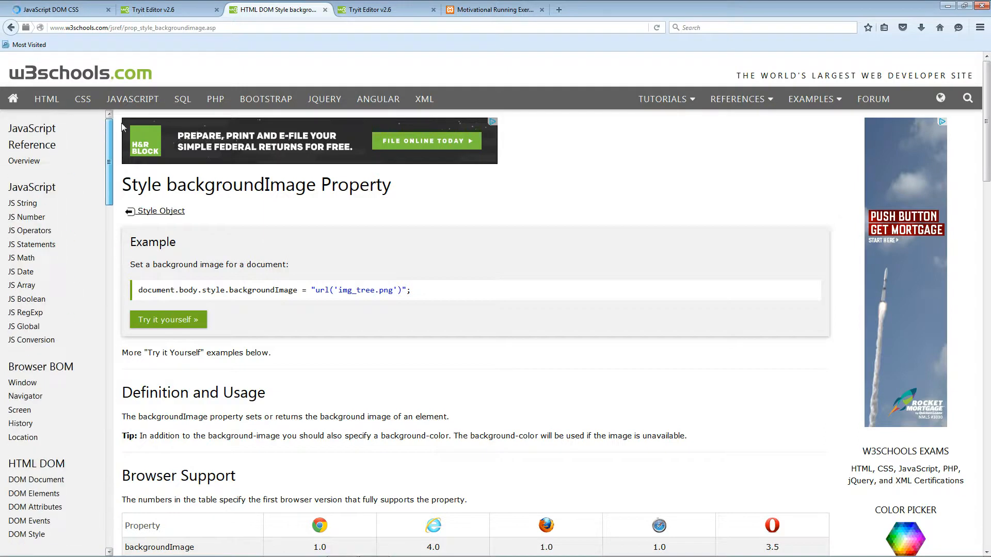
{"action": "left_click", "coordinate": [161, 9]}
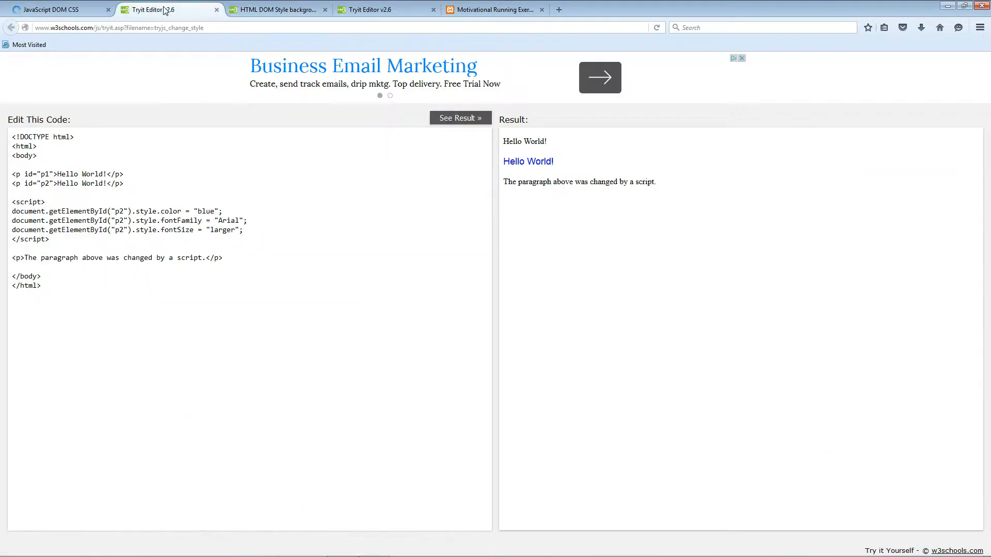
{"action": "left_click", "coordinate": [54, 9]}
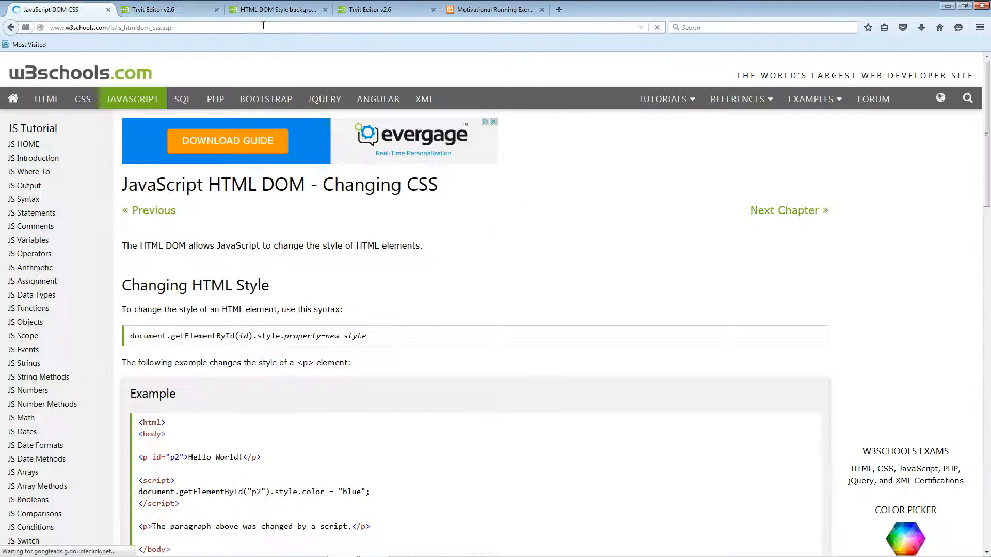
{"action": "left_click", "coordinate": [278, 9]}
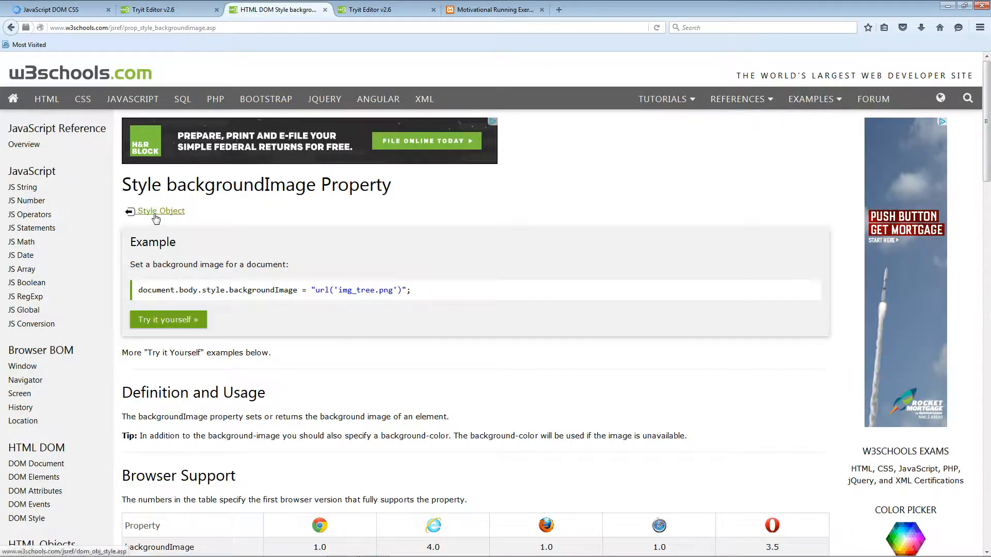
{"action": "left_click", "coordinate": [159, 211]}
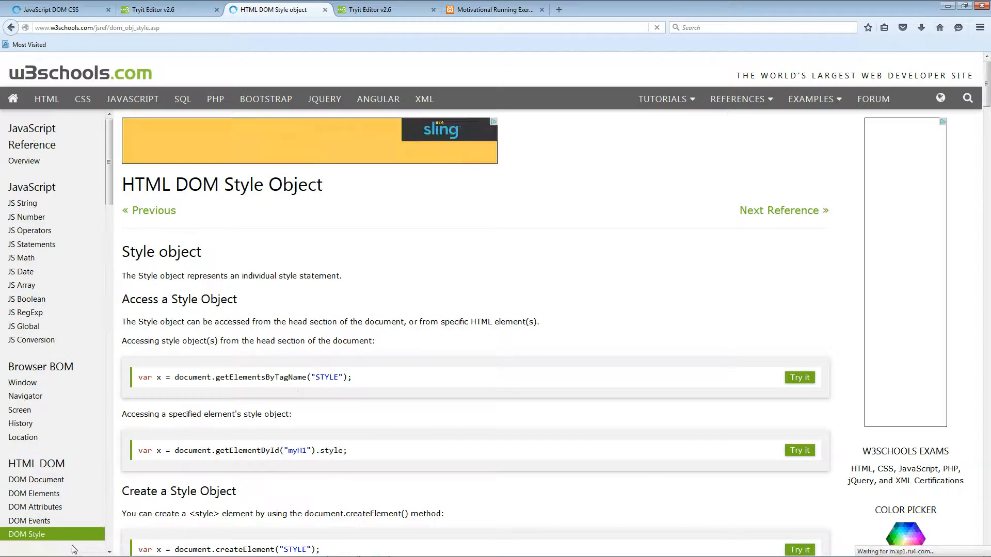
{"action": "scroll", "scroll_direction": "down", "scroll_amount": 3}
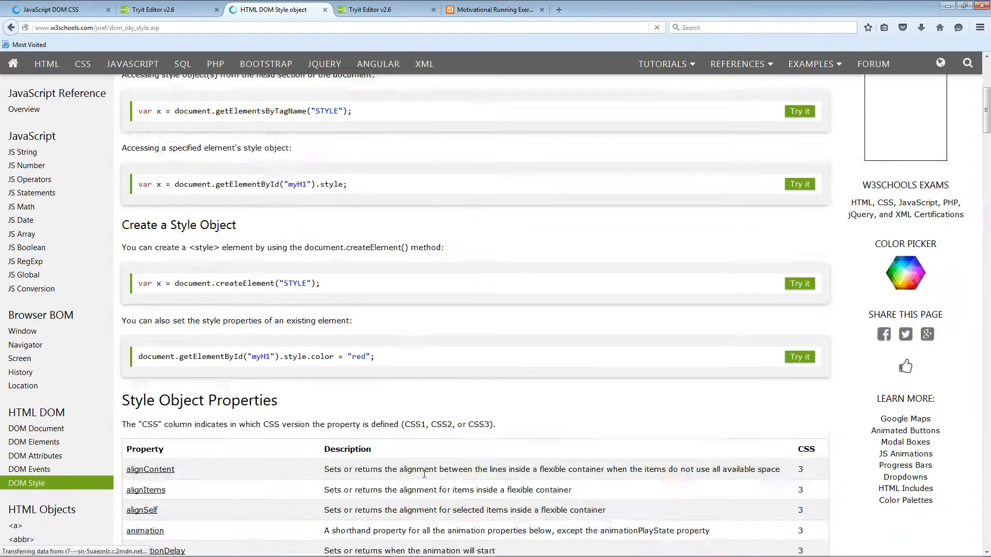
{"action": "scroll", "scroll_direction": "down", "scroll_amount": 3}
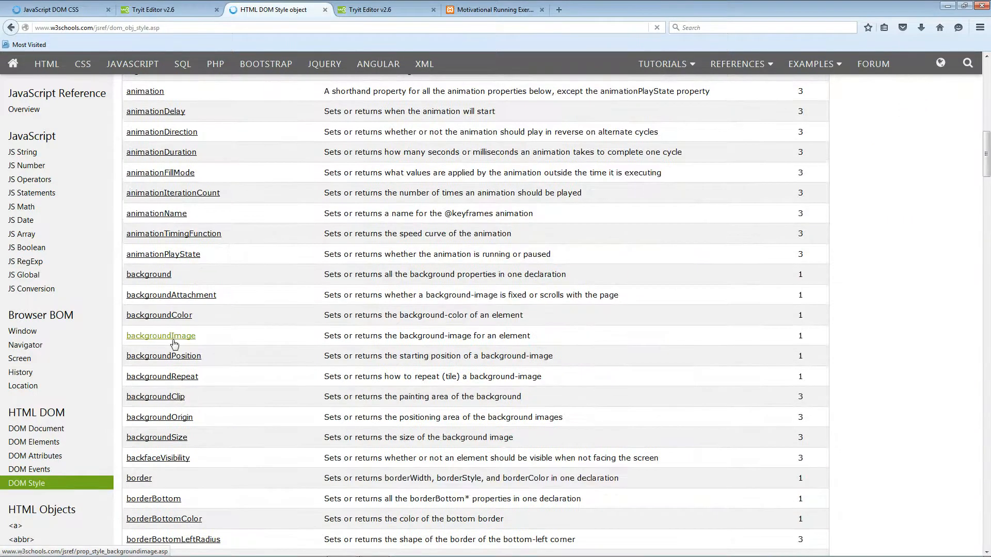
{"action": "left_click", "coordinate": [161, 336]}
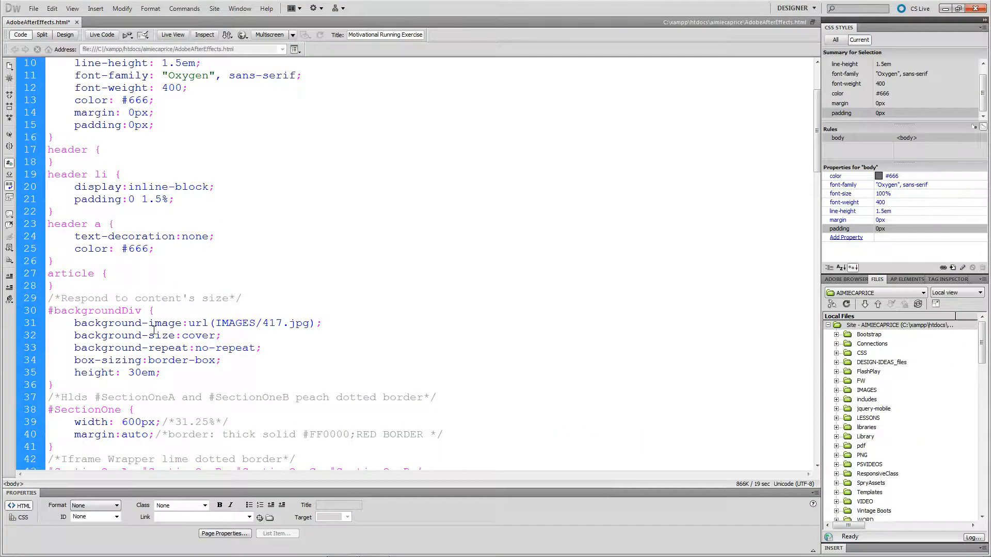
Review the page body code, then return to the backgroundImage reference page
{"action": "scroll", "scroll_direction": "down", "scroll_amount": 3}
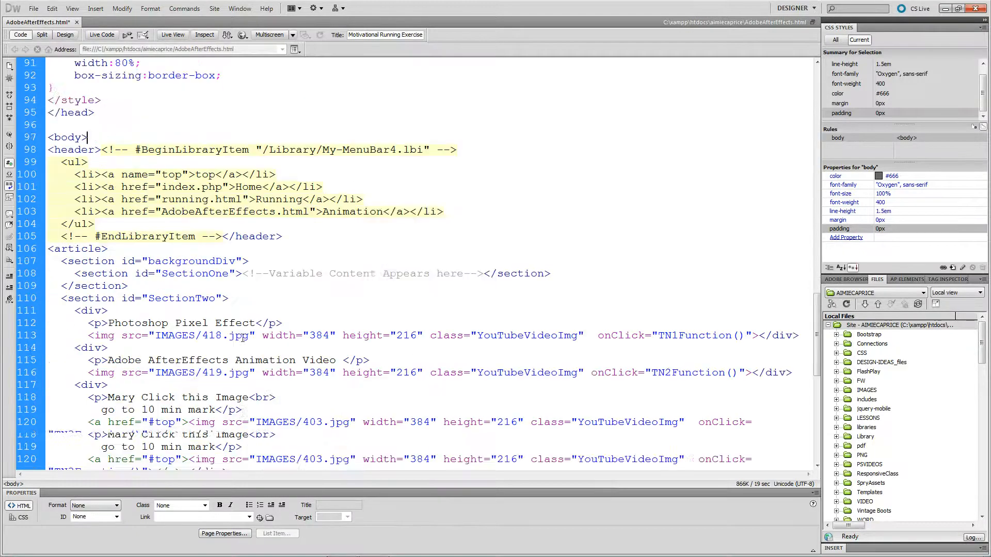
{"action": "scroll", "scroll_direction": "down", "scroll_amount": 3}
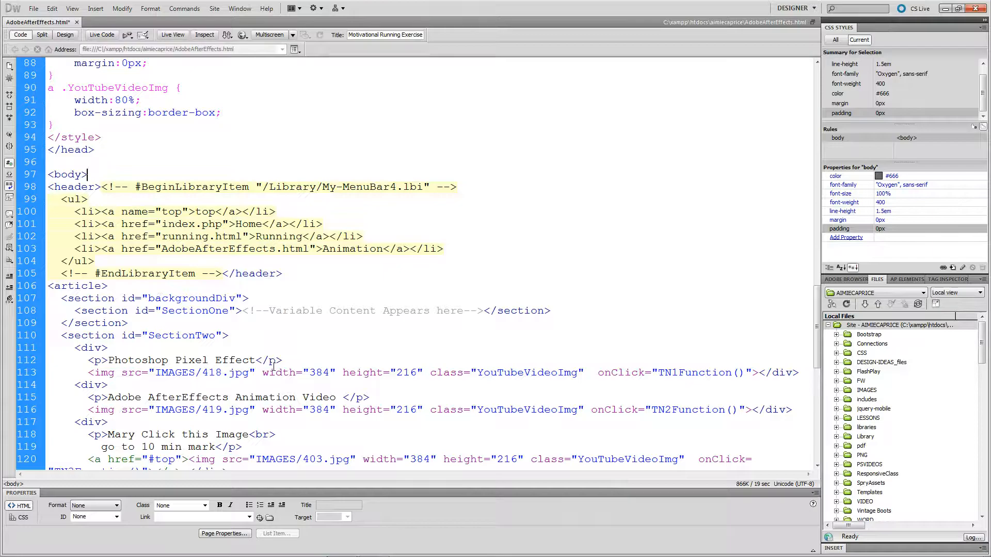
{"action": "left_click", "coordinate": [277, 9]}
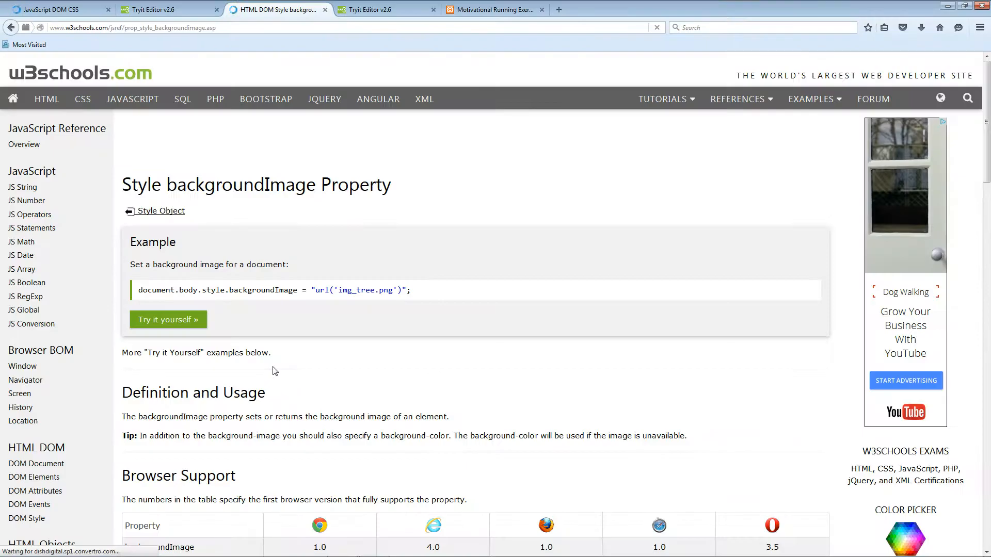
Open the backgroundImage Tryit example, then return to the style-changing example
{"action": "left_click", "coordinate": [167, 319]}
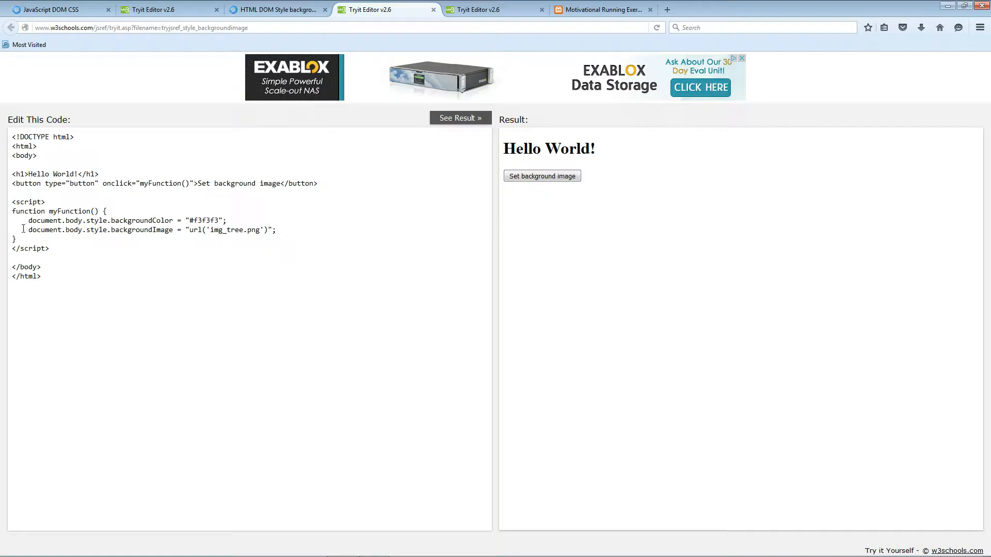
{"action": "left_click", "coordinate": [165, 9]}
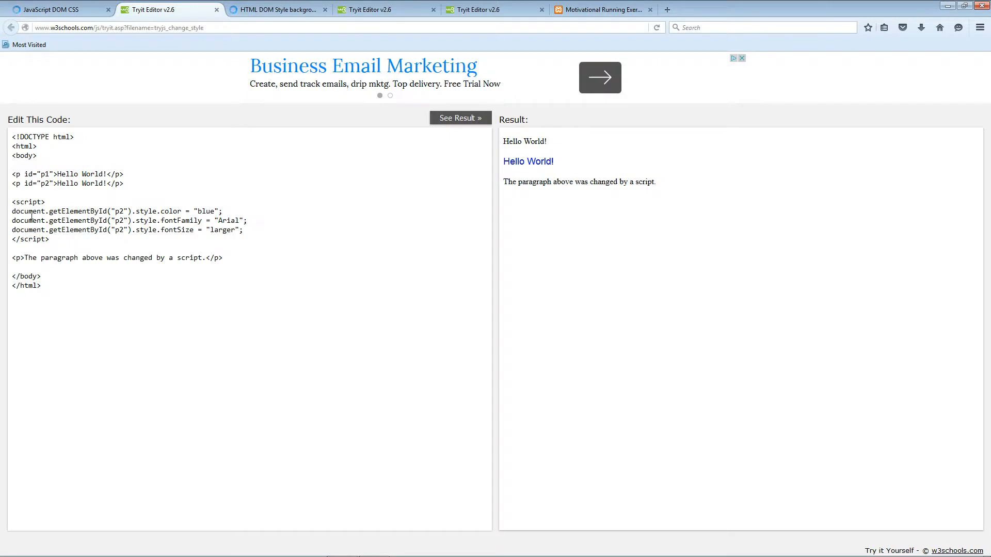
{"action": "mouse_move", "coordinate": [457, 350]}
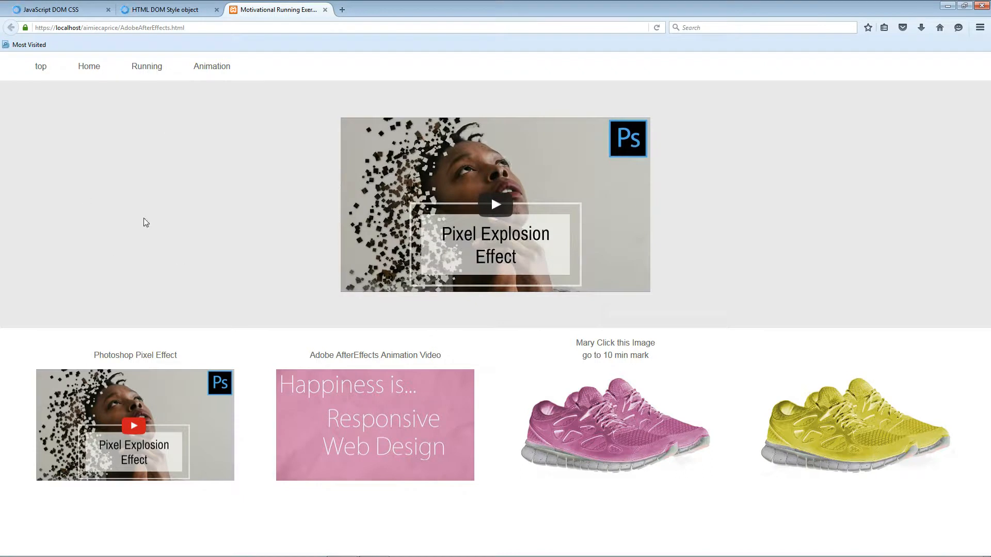
{"action": "mouse_move", "coordinate": [346, 396]}
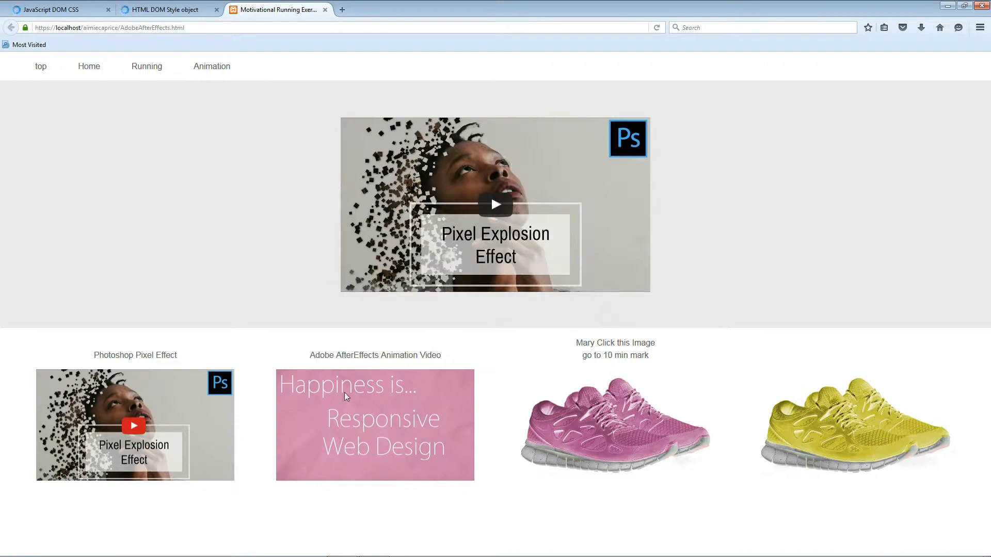
Test the Responsive Web Design thumbnail and banner click, swapping video and background repeatedly
{"action": "left_click", "coordinate": [374, 425]}
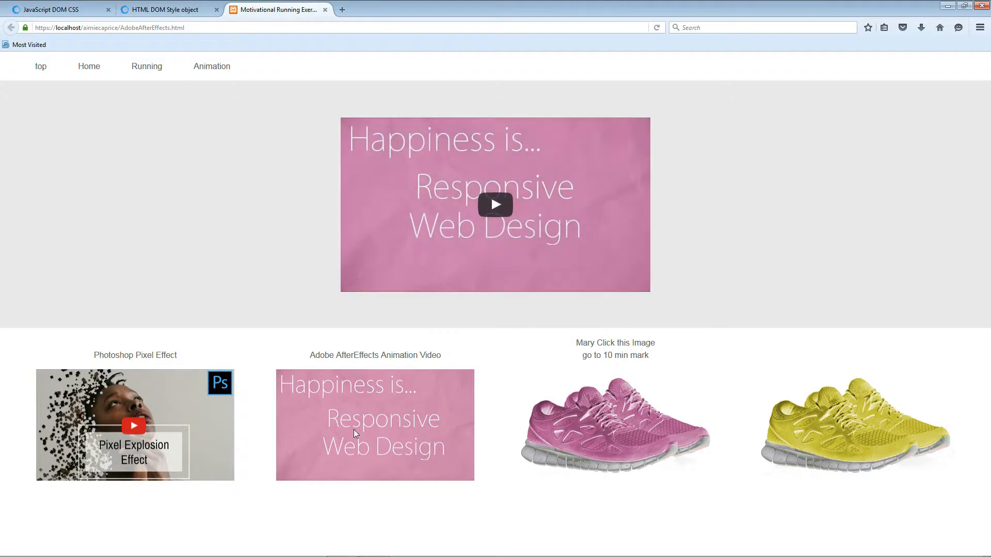
{"action": "left_click", "coordinate": [494, 205]}
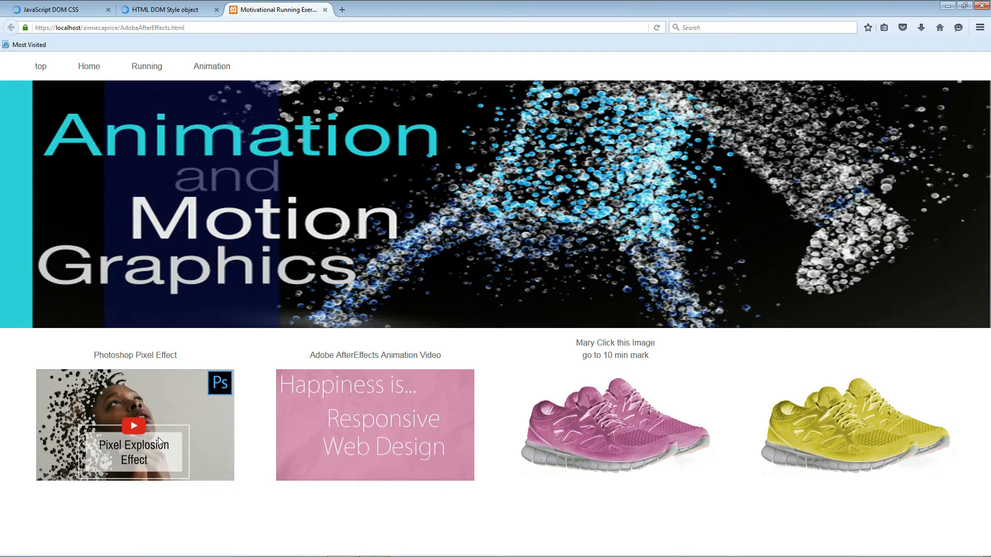
{"action": "left_click", "coordinate": [374, 424]}
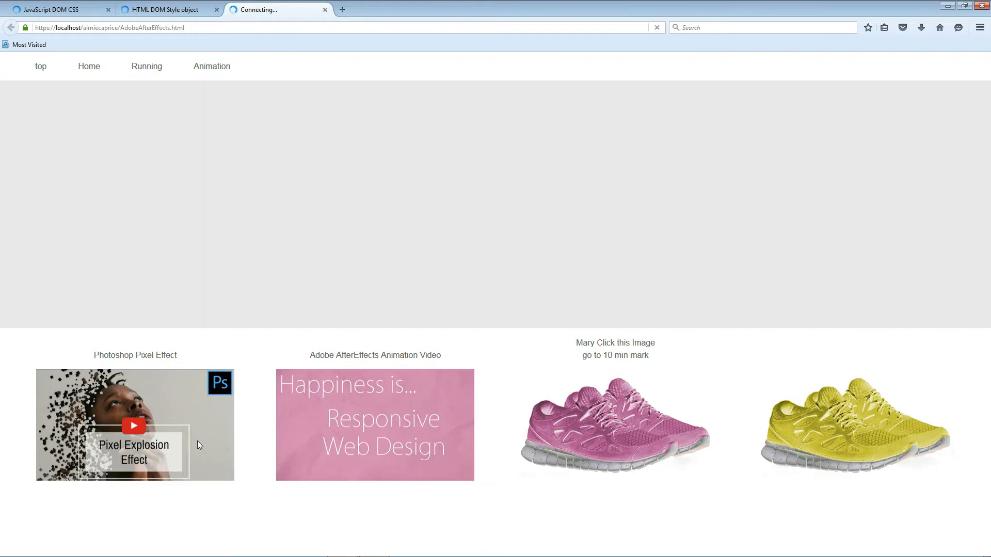
{"action": "left_click", "coordinate": [373, 424]}
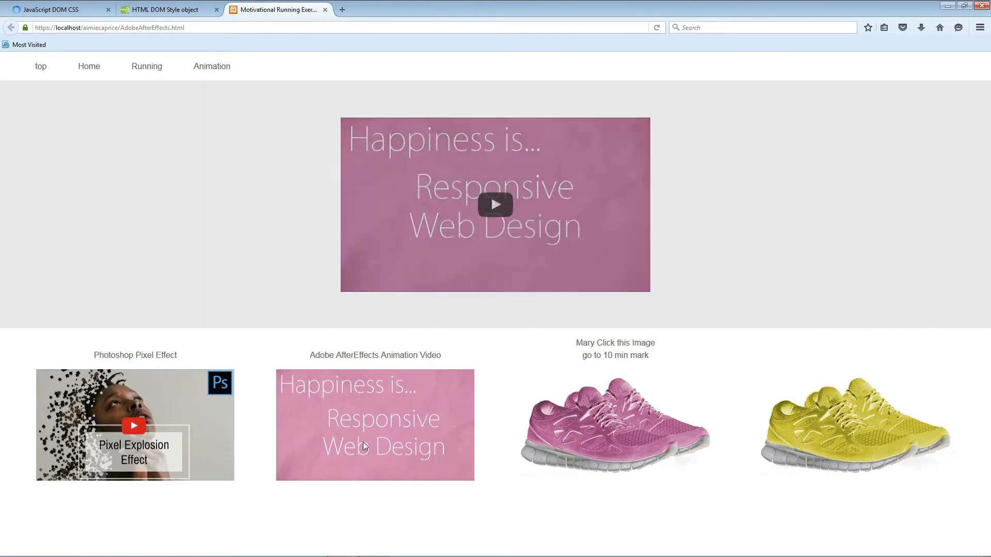